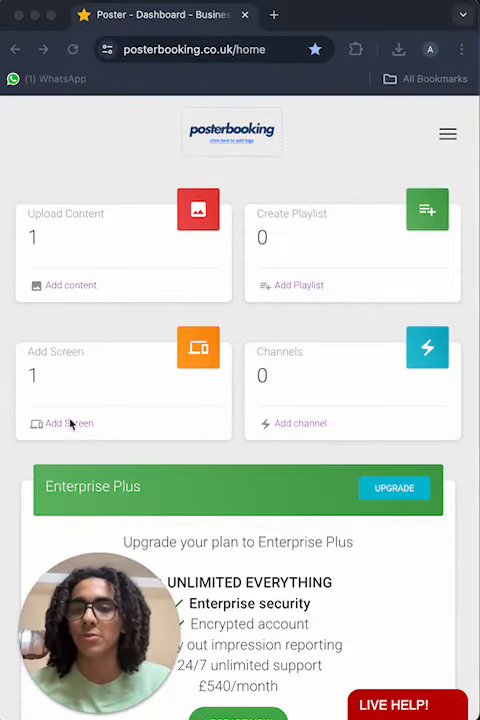
- Browse the screens list and media library, then reach the Playlists section
{"action": "left_click", "coordinate": [68, 424]}
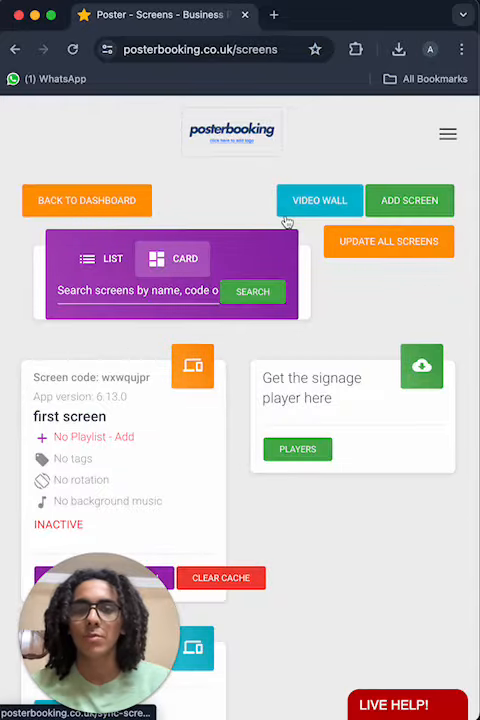
{"action": "left_click", "coordinate": [408, 200]}
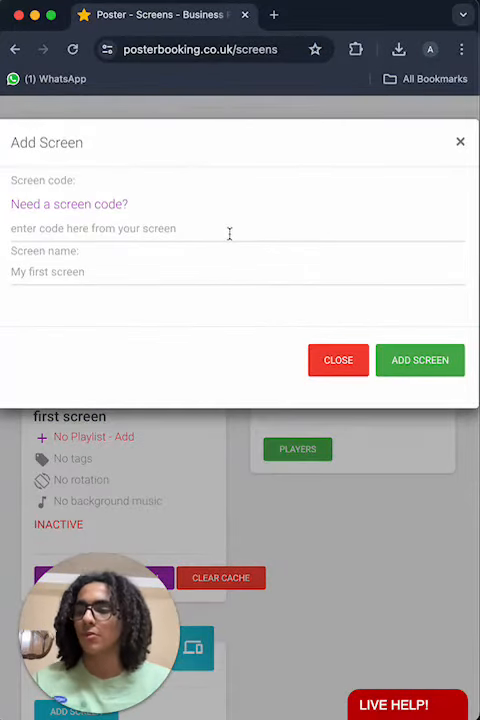
{"action": "left_click", "coordinate": [420, 360]}
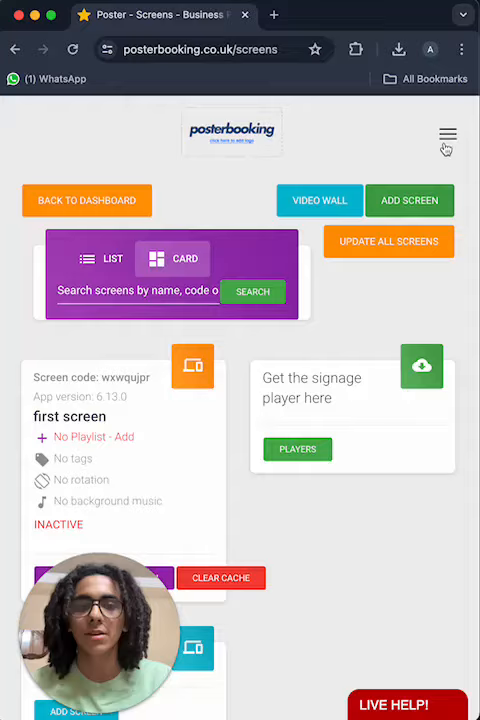
{"action": "left_click", "coordinate": [446, 136]}
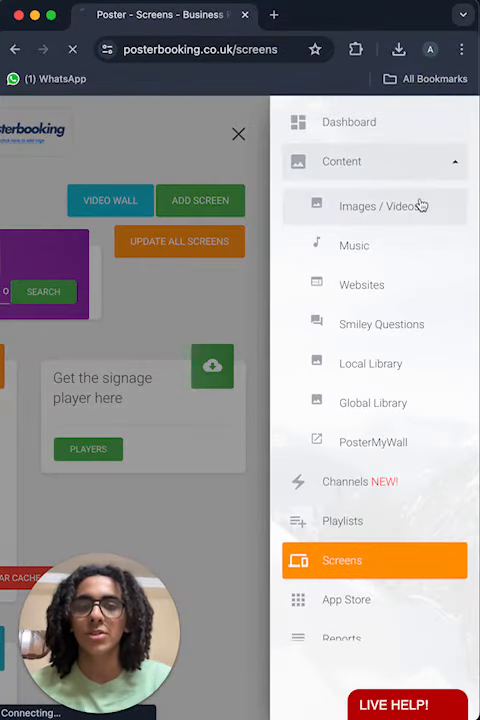
{"action": "left_click", "coordinate": [380, 206]}
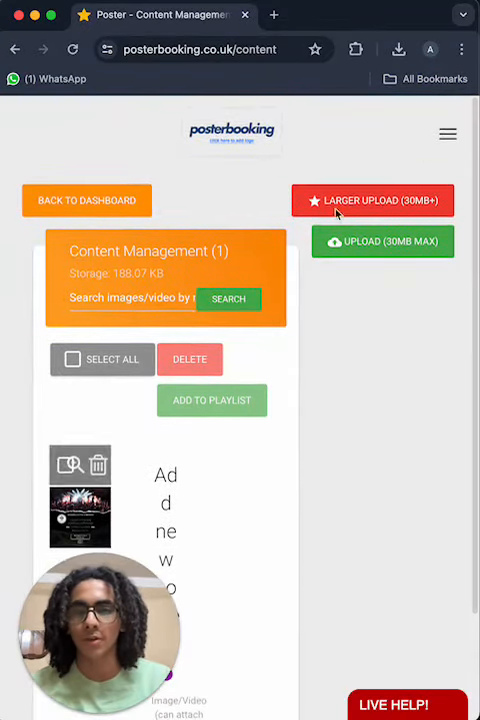
{"action": "left_click", "coordinate": [448, 132]}
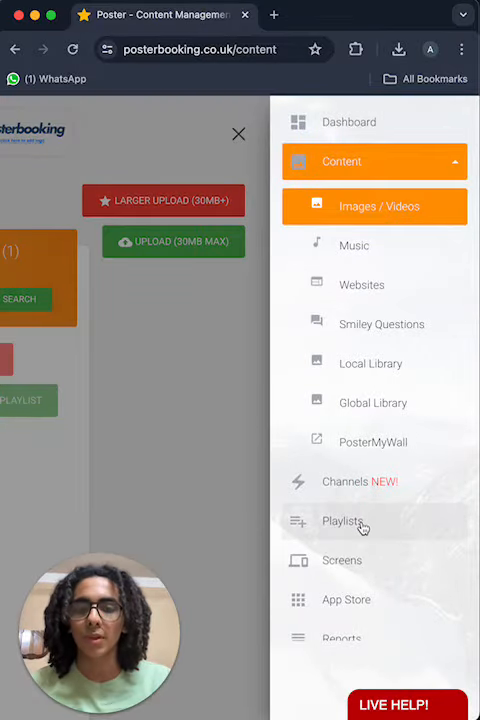
{"action": "left_click", "coordinate": [344, 520]}
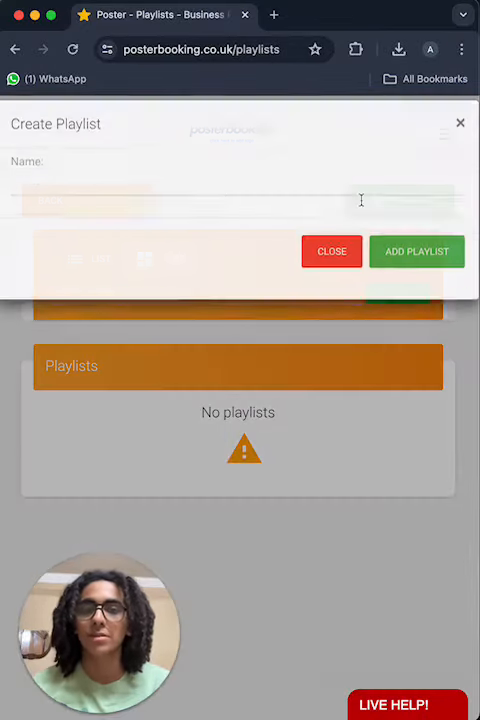
- Add a playlist named 'Promotions' and put the uploaded image into it
{"action": "type", "text": "Promotions"}
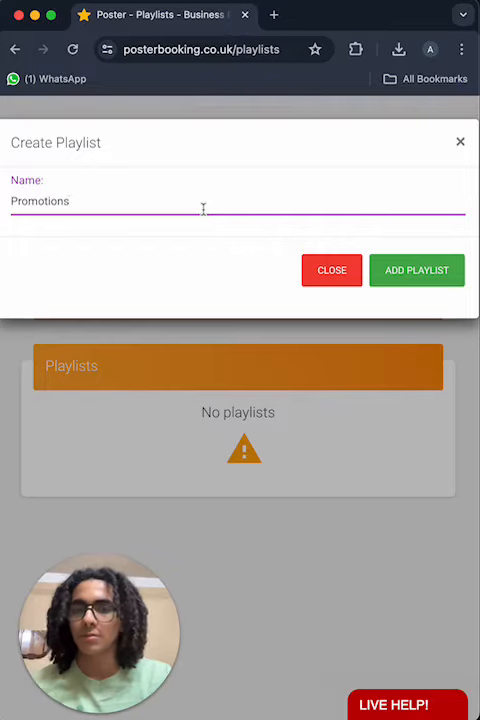
{"action": "left_click", "coordinate": [416, 270]}
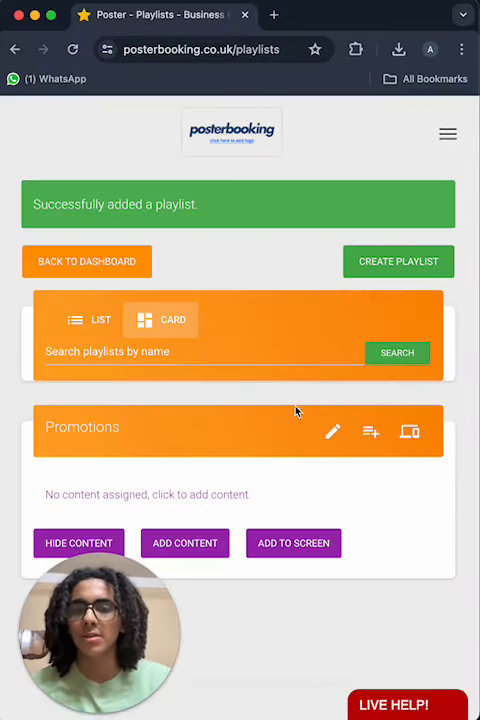
{"action": "left_click", "coordinate": [184, 544]}
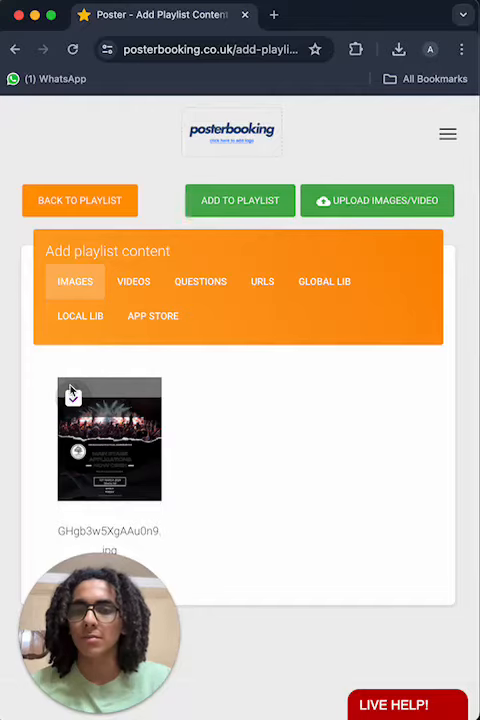
{"action": "left_click", "coordinate": [80, 200]}
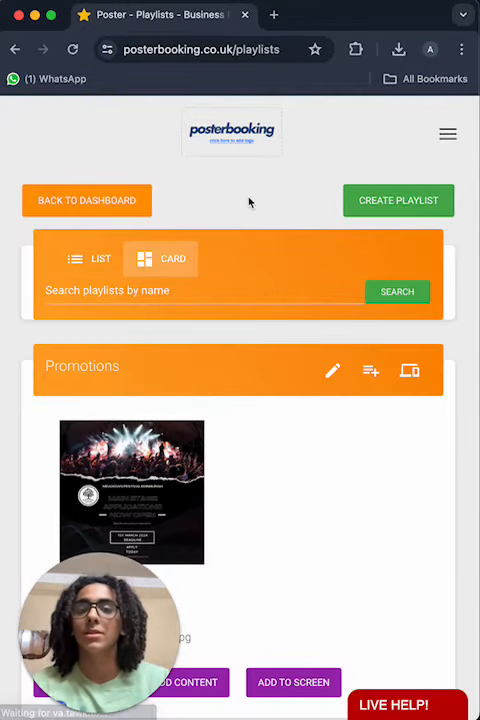
{"action": "left_click", "coordinate": [448, 134]}
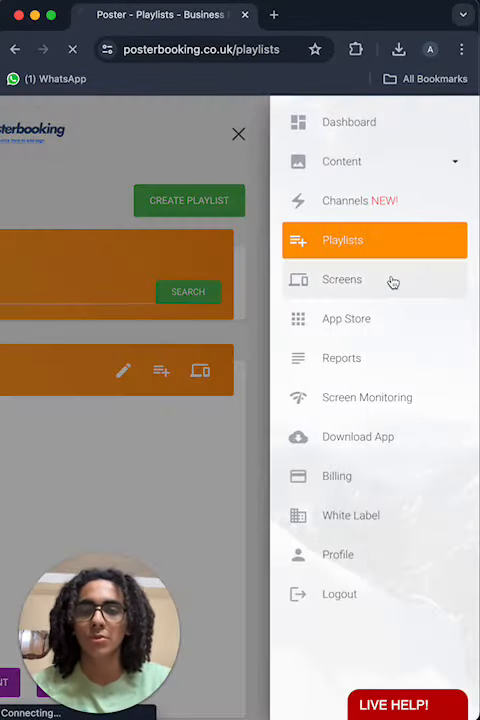
- Assign the Promotions playlist to 'first screen' and confirm the addition
{"action": "left_click", "coordinate": [342, 280]}
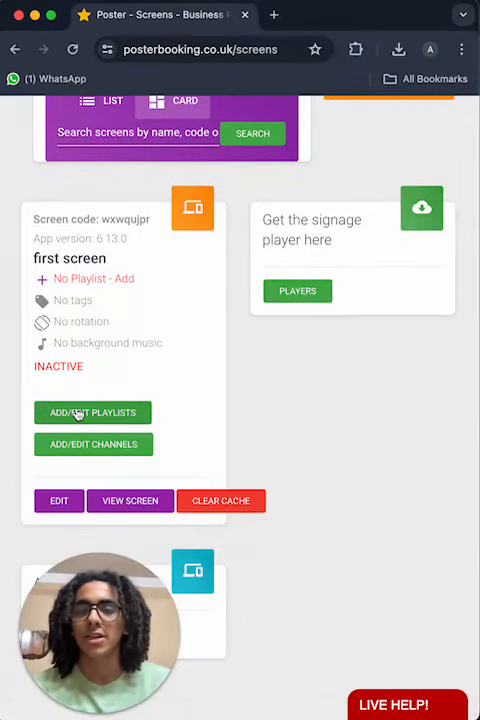
{"action": "left_click", "coordinate": [92, 412]}
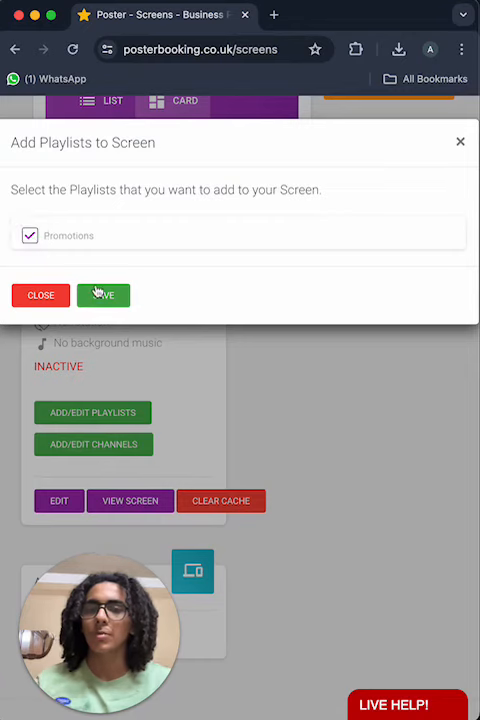
{"action": "left_click", "coordinate": [104, 296]}
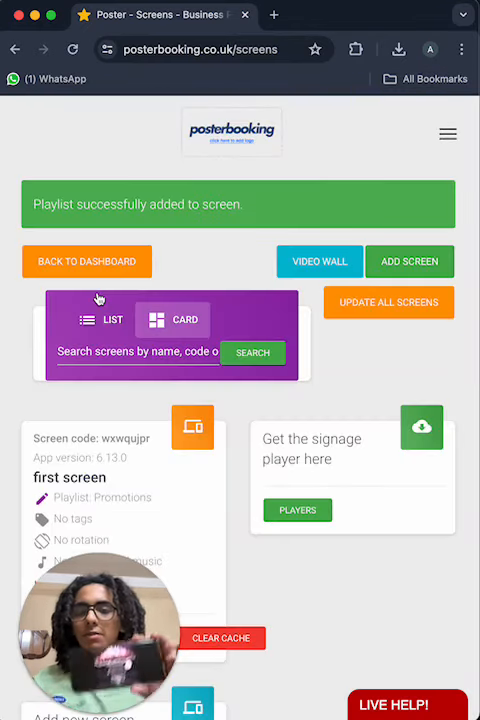